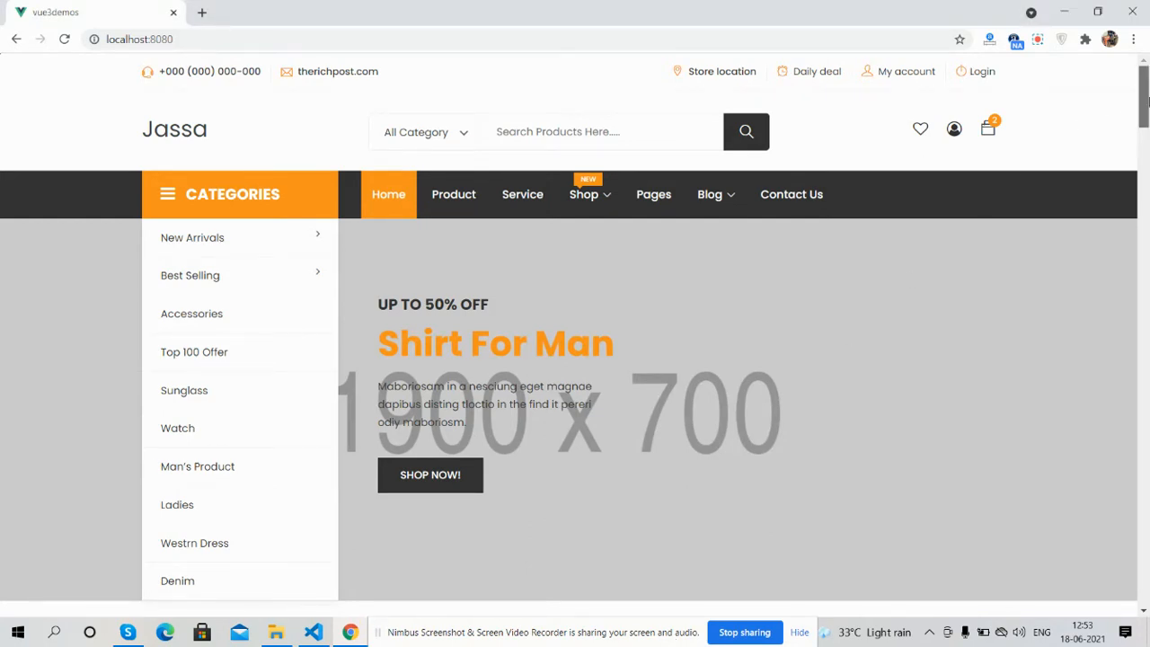
Scroll past the banners, Trending Item, Hot Item and deal sections to the blog and footer.
{"action": "scroll", "scroll_direction": "down", "scroll_amount": 3}
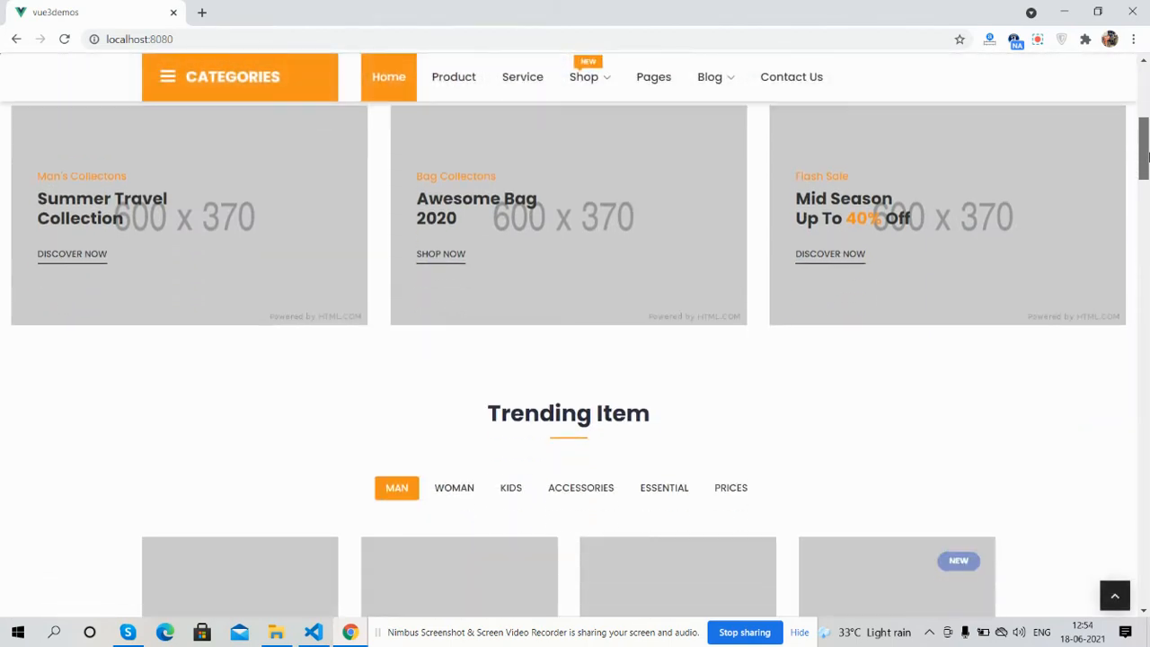
{"action": "scroll", "scroll_direction": "down", "scroll_amount": 3}
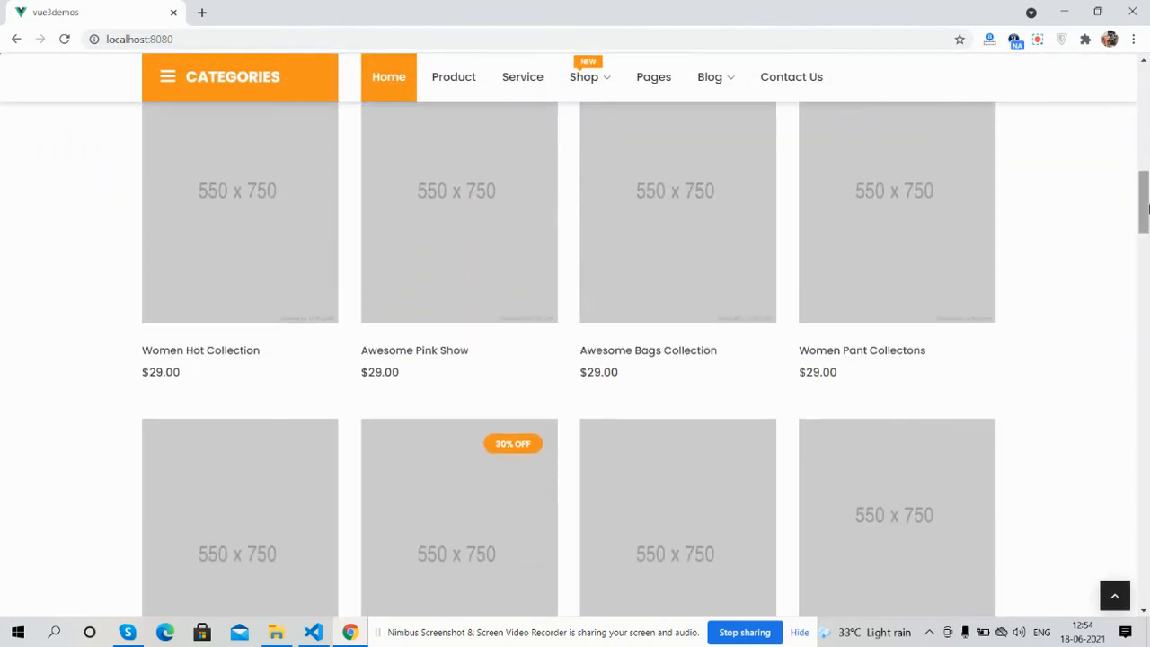
{"action": "scroll", "scroll_direction": "down", "scroll_amount": 3}
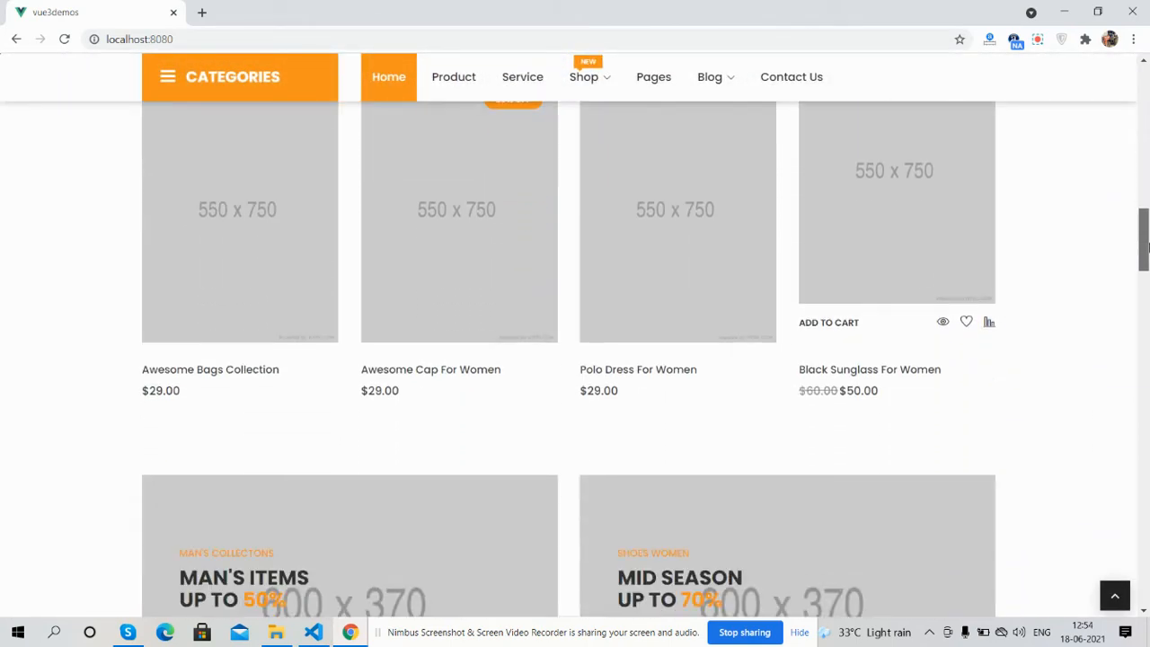
{"action": "scroll", "scroll_direction": "down", "scroll_amount": 3}
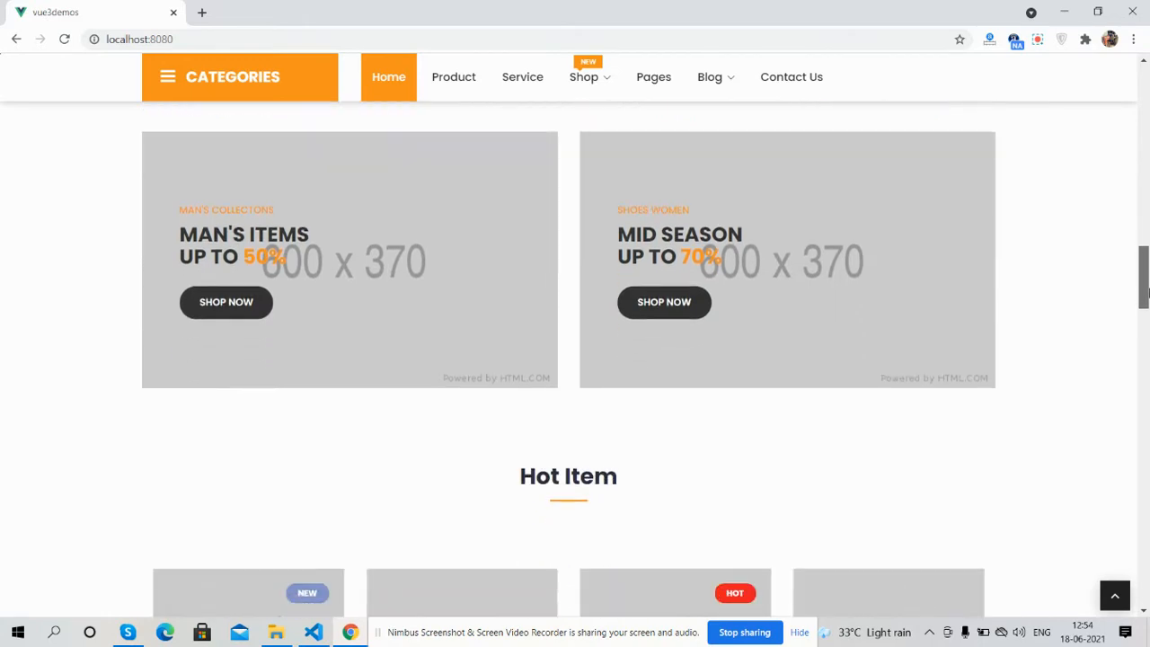
{"action": "scroll", "scroll_direction": "down", "scroll_amount": 3}
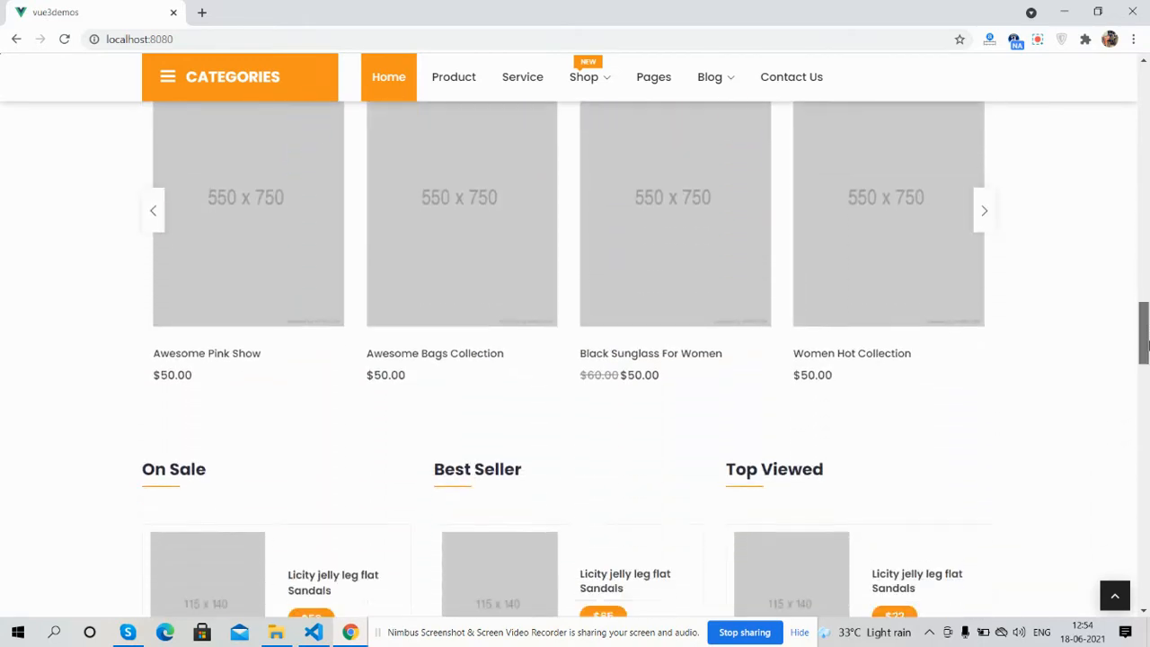
{"action": "scroll", "scroll_direction": "down", "scroll_amount": 3}
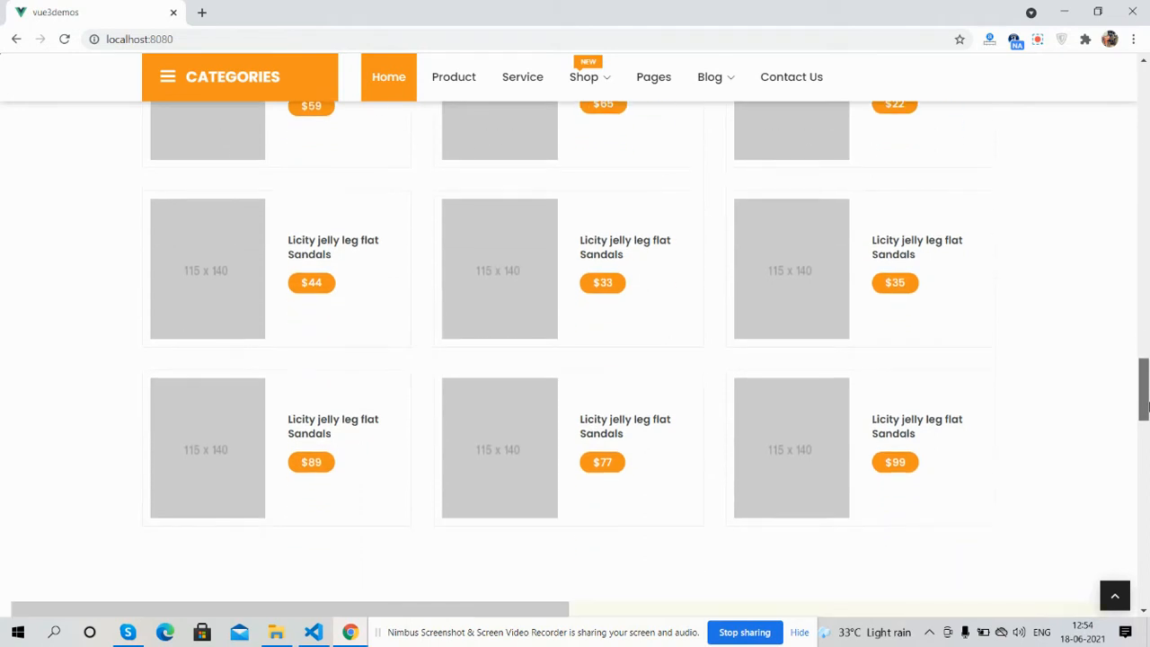
{"action": "scroll", "scroll_direction": "down", "scroll_amount": 3}
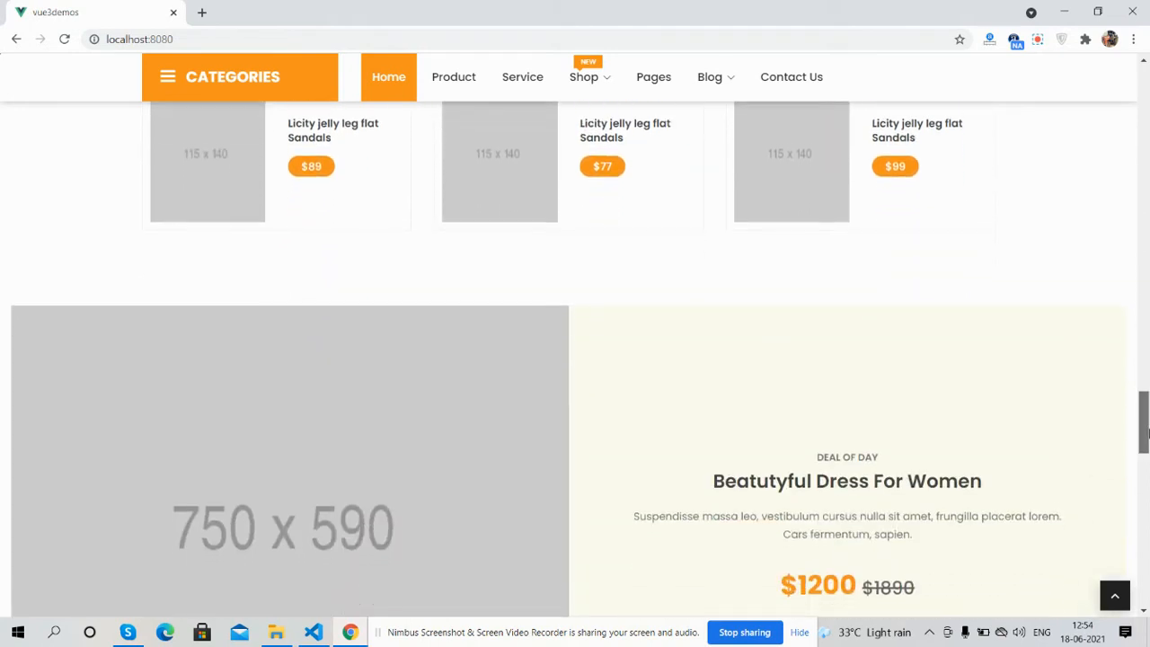
{"action": "scroll", "scroll_direction": "down", "scroll_amount": 3}
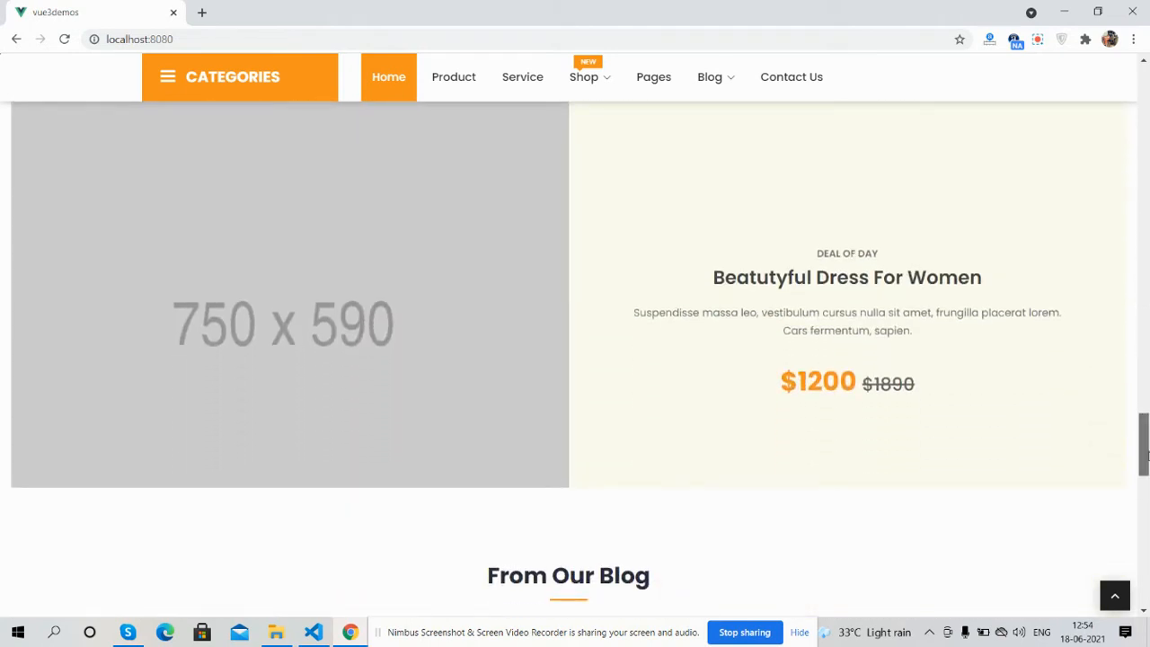
{"action": "scroll", "scroll_direction": "down", "scroll_amount": 3}
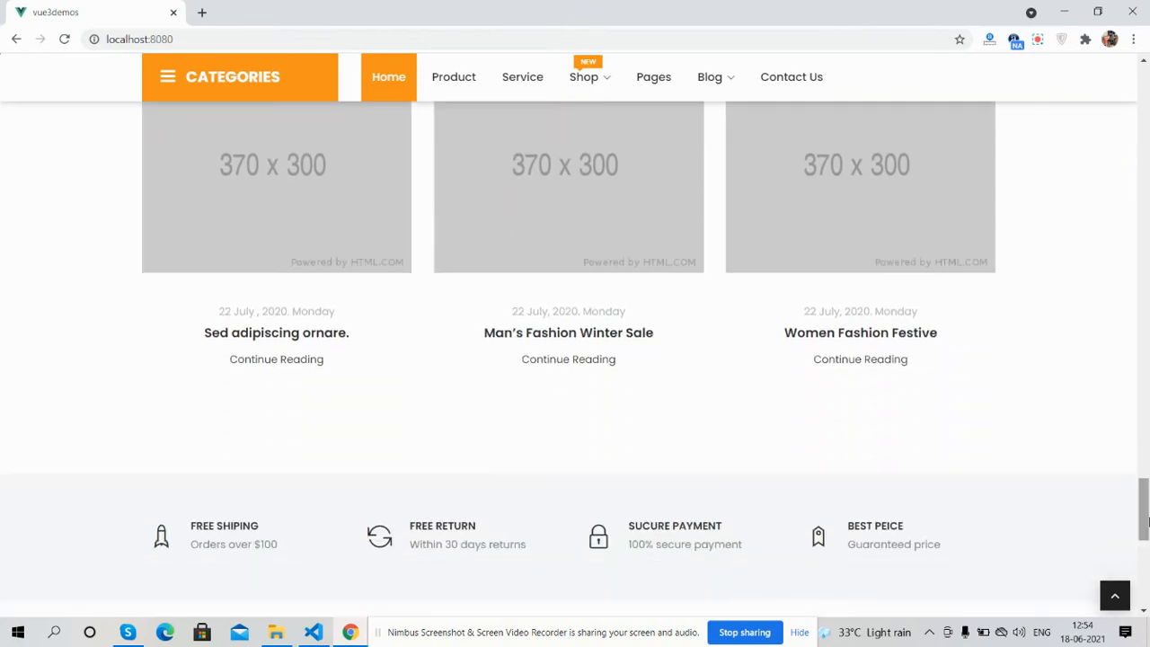
{"action": "scroll", "scroll_direction": "down", "scroll_amount": 3}
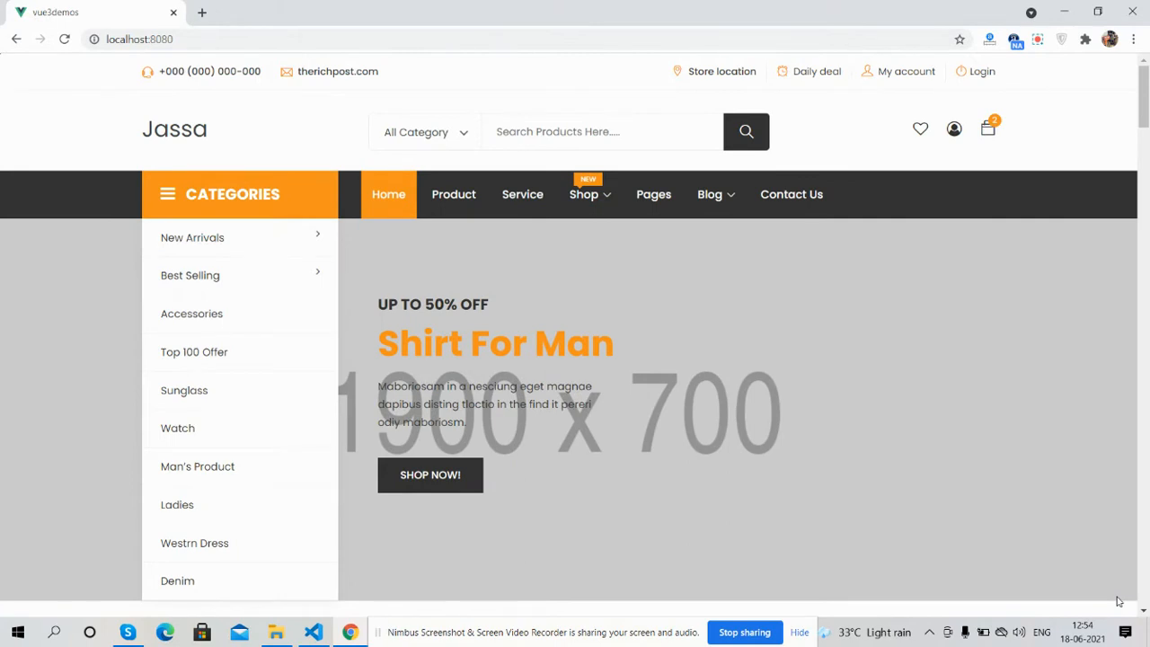
{"action": "mouse_move", "coordinate": [607, 74]}
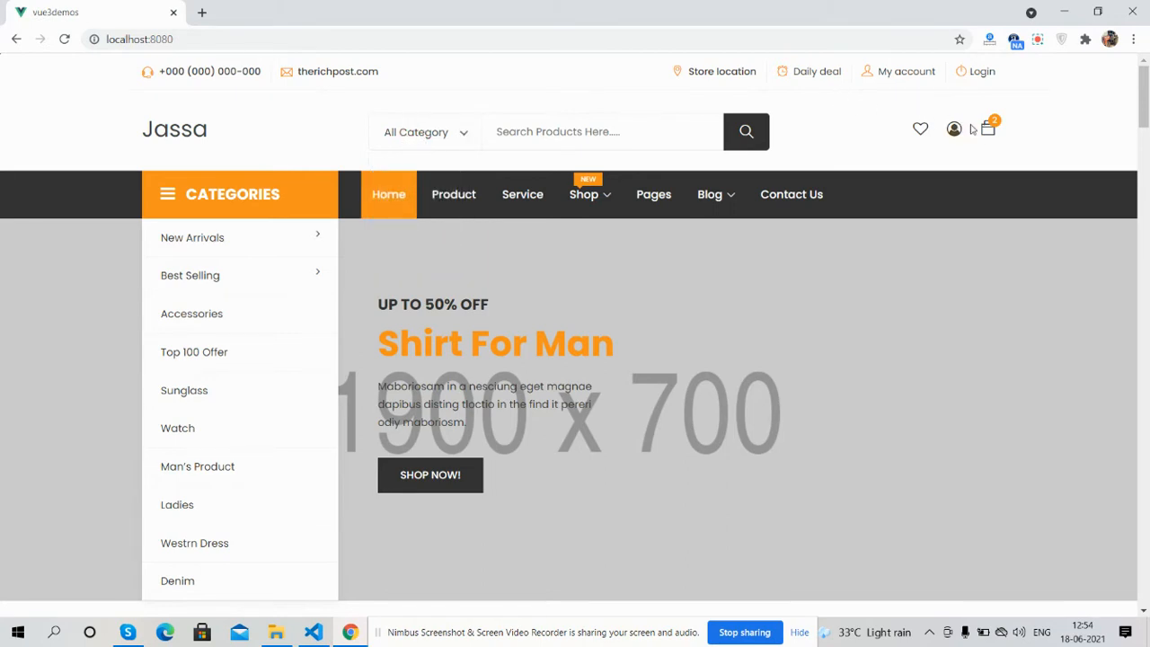
{"action": "left_click", "coordinate": [986, 129]}
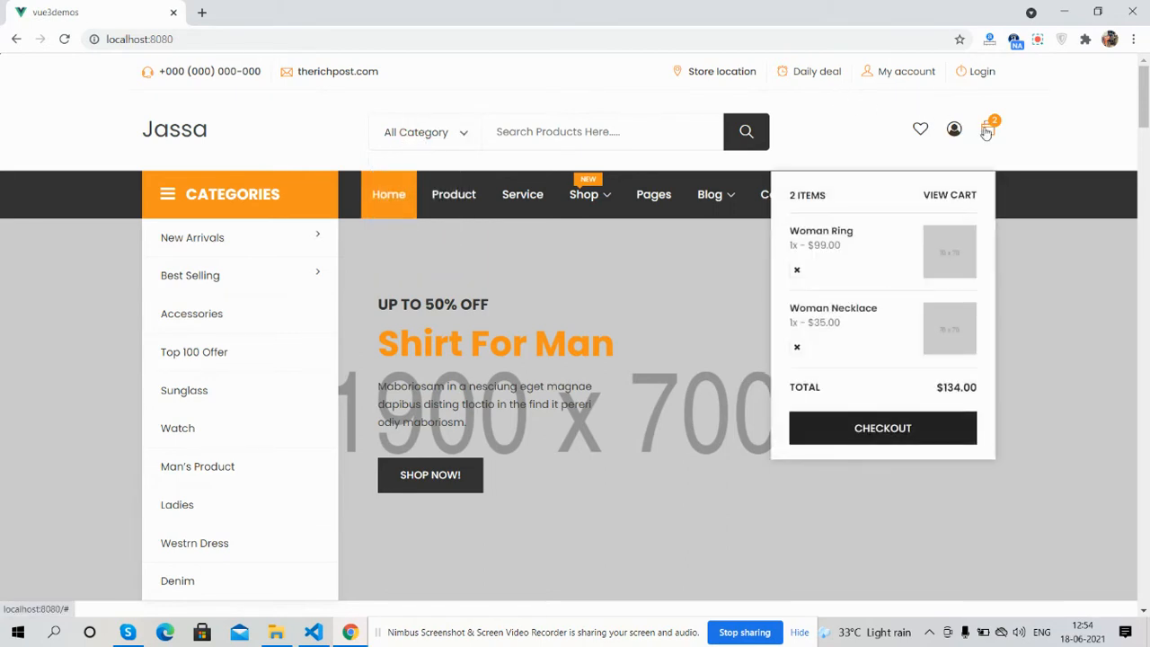
{"action": "mouse_move", "coordinate": [556, 163]}
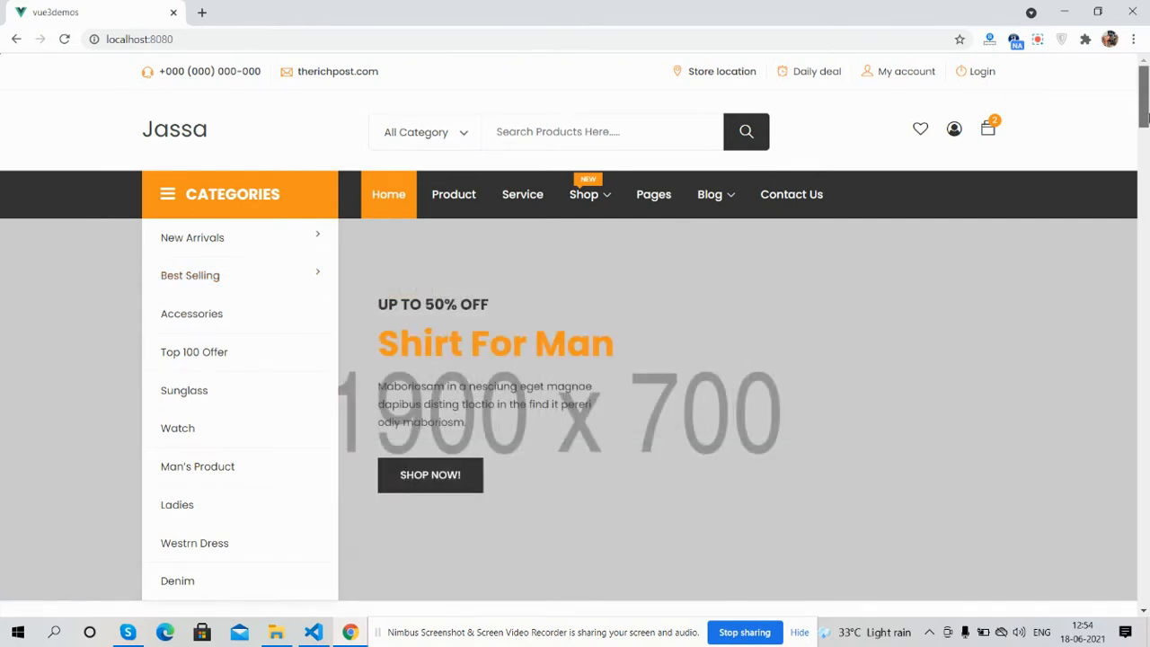
Show the Woman, then Essential products in the Trending Item list.
{"action": "scroll", "scroll_direction": "down", "scroll_amount": 3}
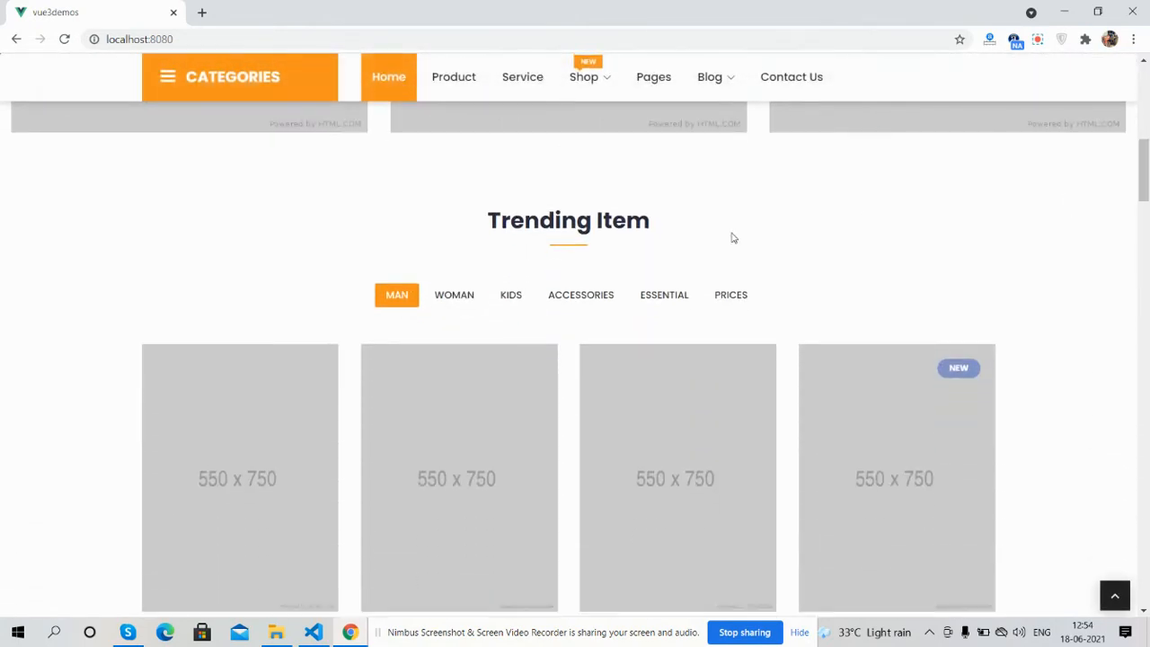
{"action": "left_click", "coordinate": [511, 295]}
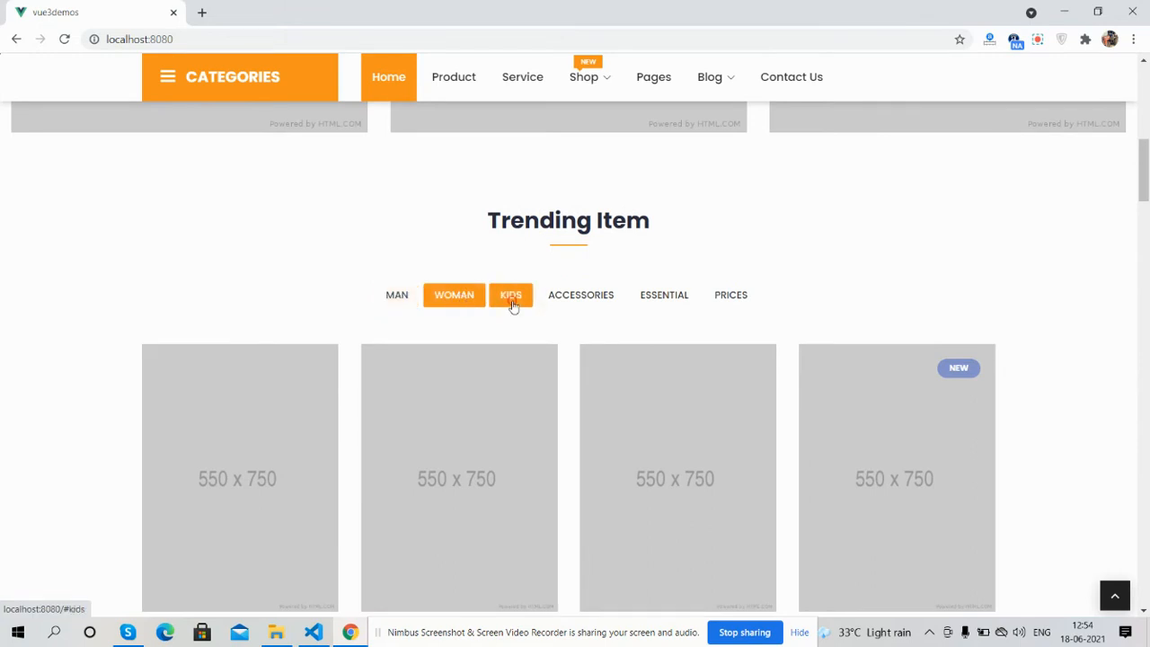
{"action": "left_click", "coordinate": [664, 294]}
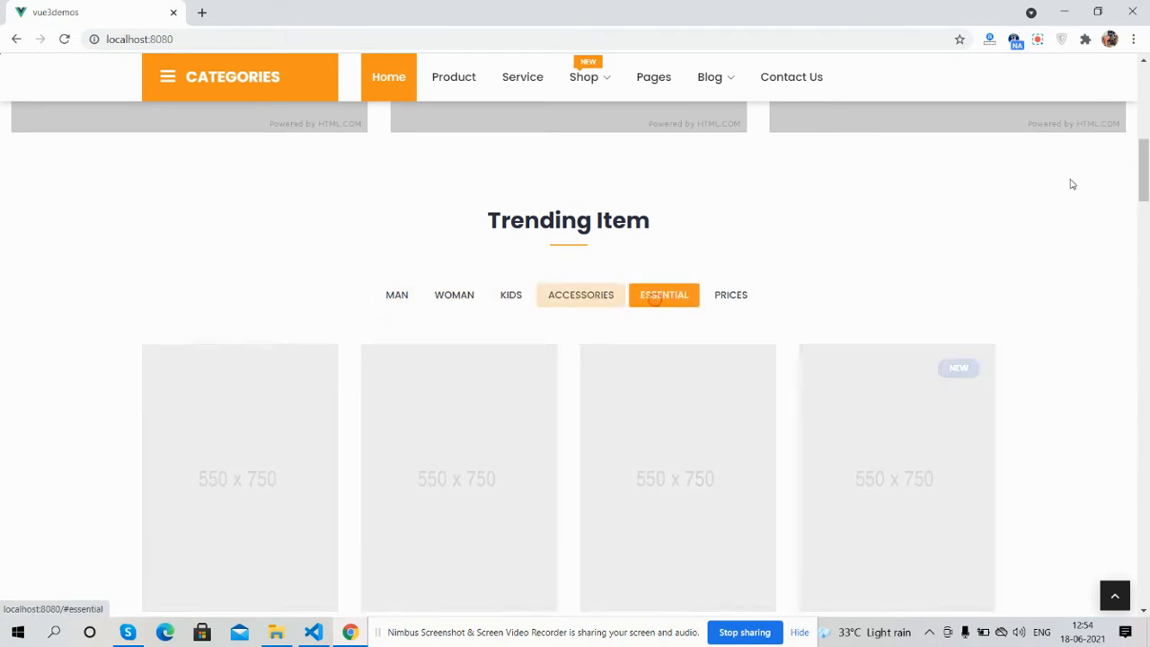
Advance the Hot Item carousel to show more products.
{"action": "scroll", "scroll_direction": "down", "scroll_amount": 3}
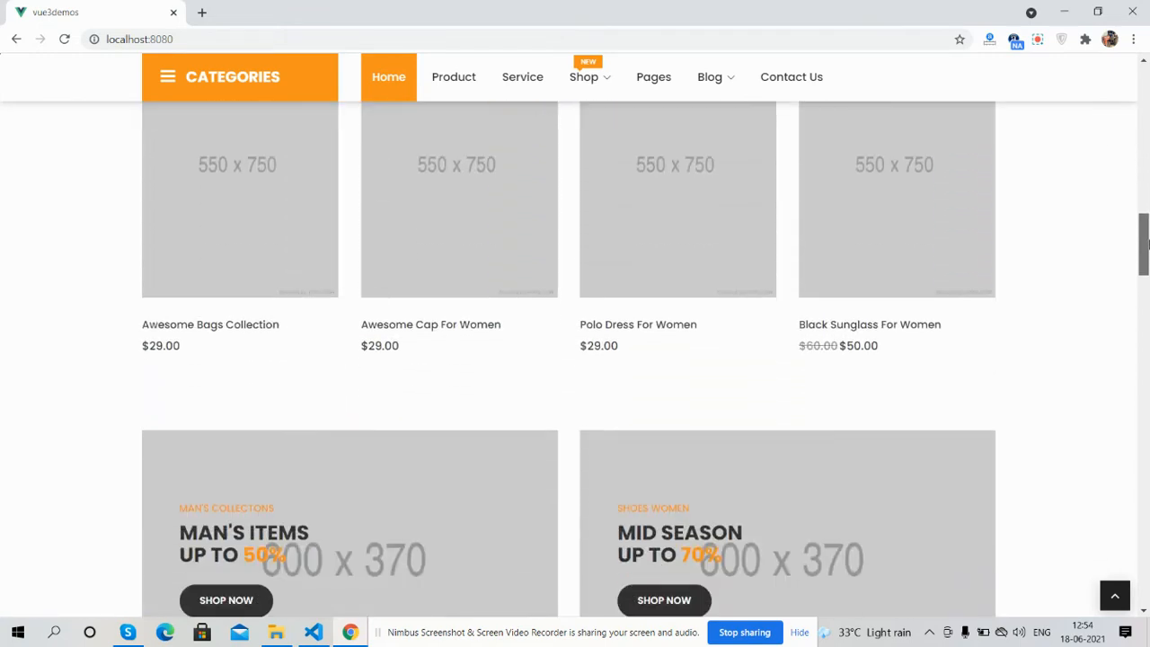
{"action": "scroll", "scroll_direction": "up", "scroll_amount": 3}
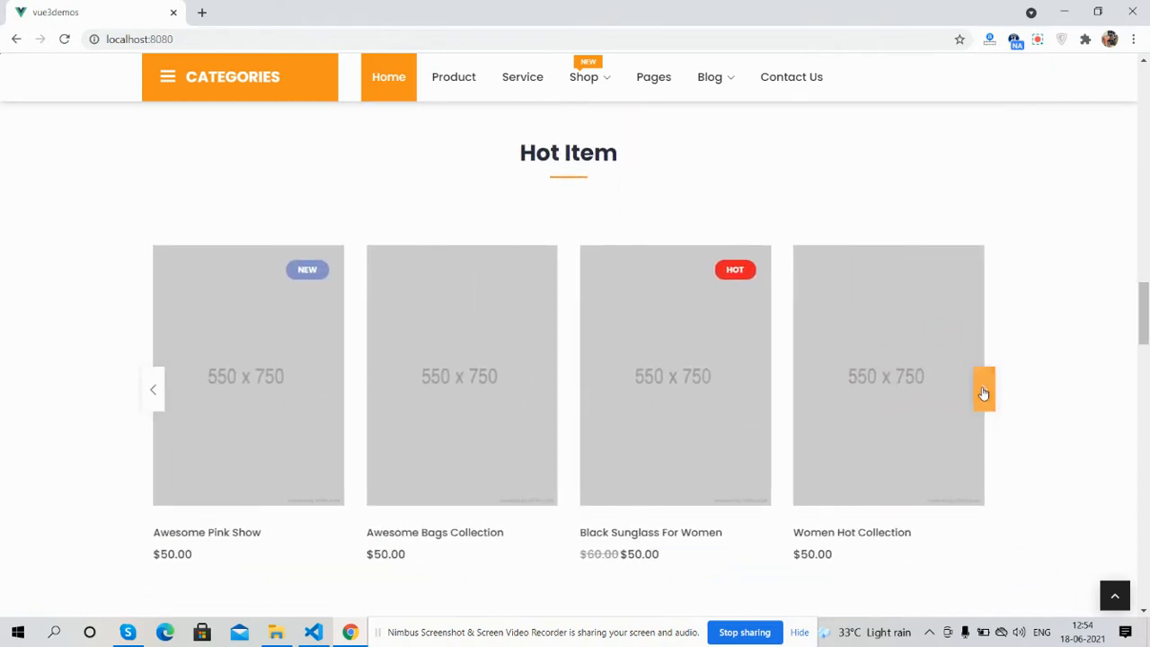
{"action": "left_click", "coordinate": [983, 389]}
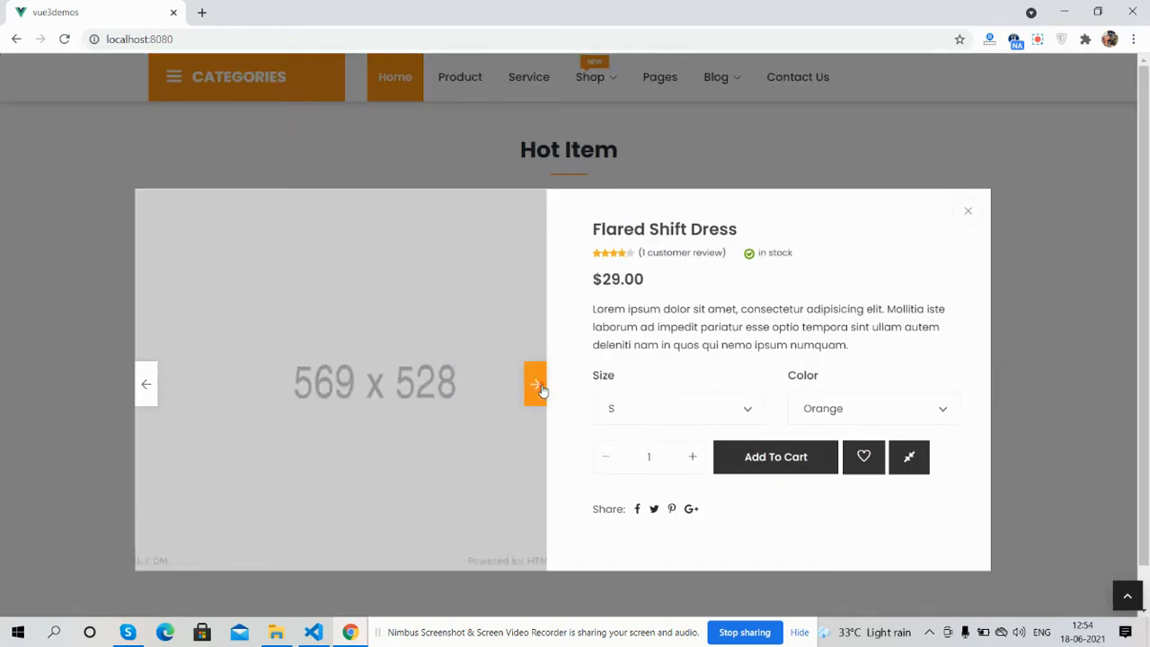
View the next Flared Shift Dress photo, raise quantity by one, then close the quick view.
{"action": "left_click", "coordinate": [692, 456]}
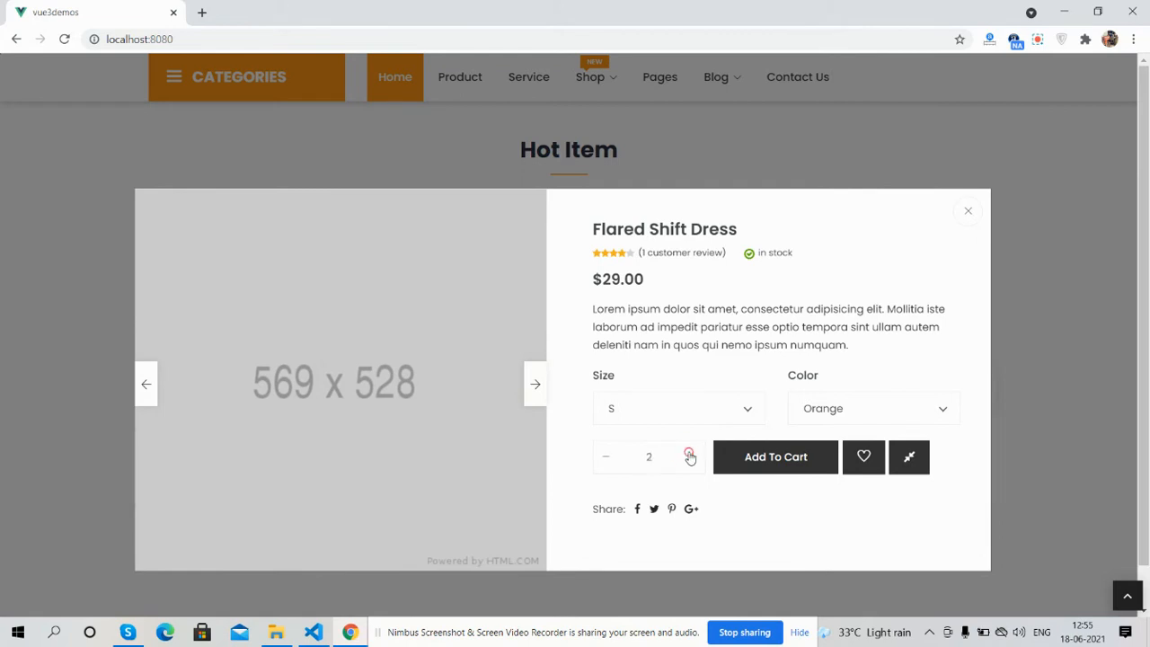
{"action": "left_click", "coordinate": [605, 456]}
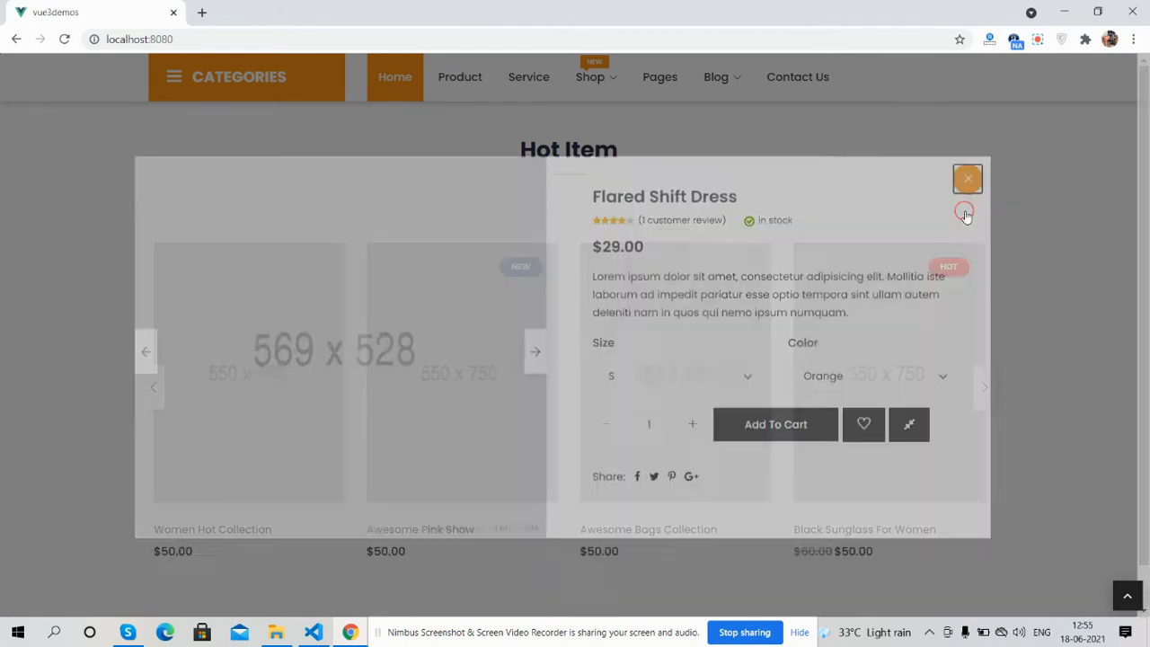
{"action": "left_click", "coordinate": [968, 178]}
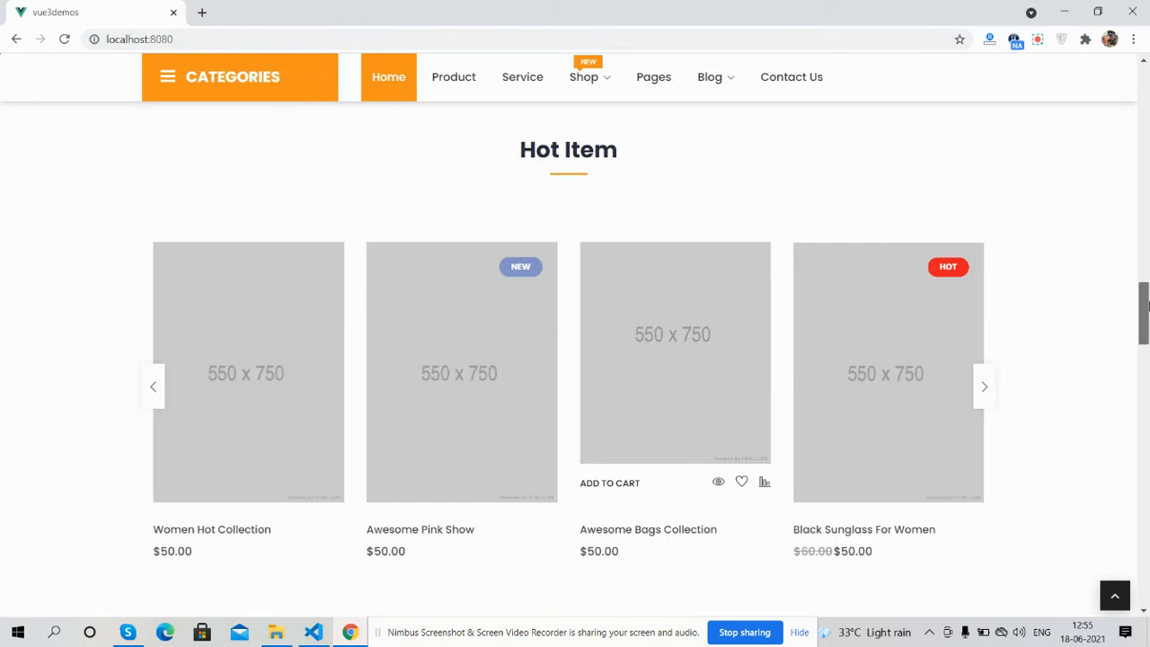
Scroll down to the From Our Blog posts and shipping highlights.
{"action": "scroll", "scroll_direction": "down", "scroll_amount": 3}
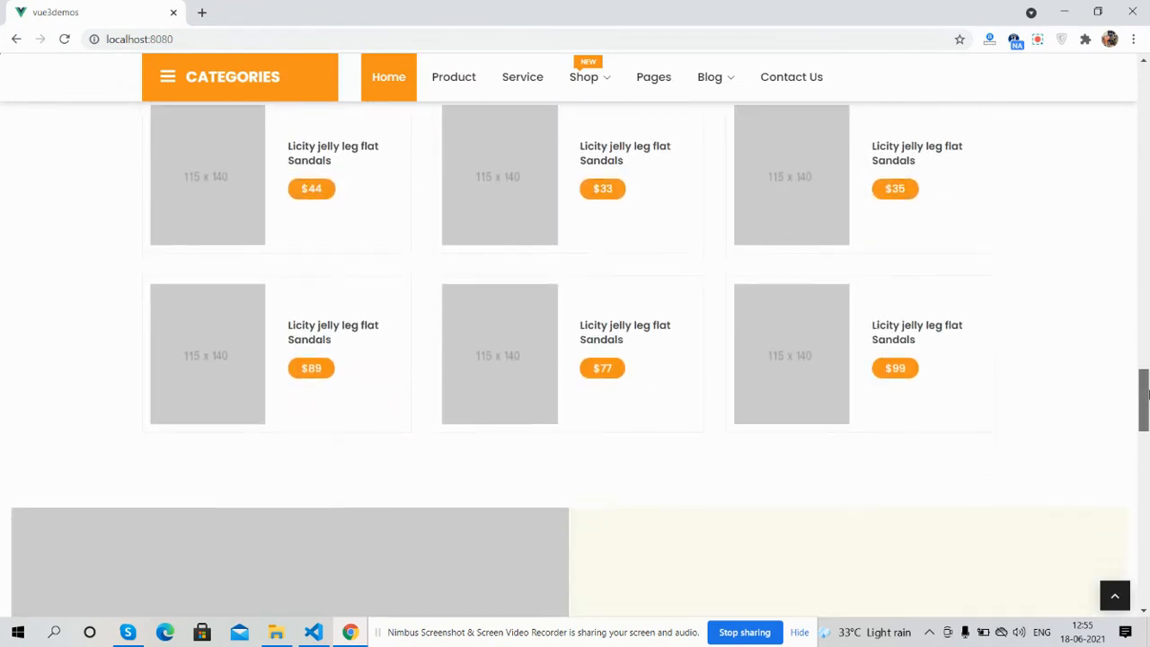
{"action": "scroll", "scroll_direction": "down", "scroll_amount": 3}
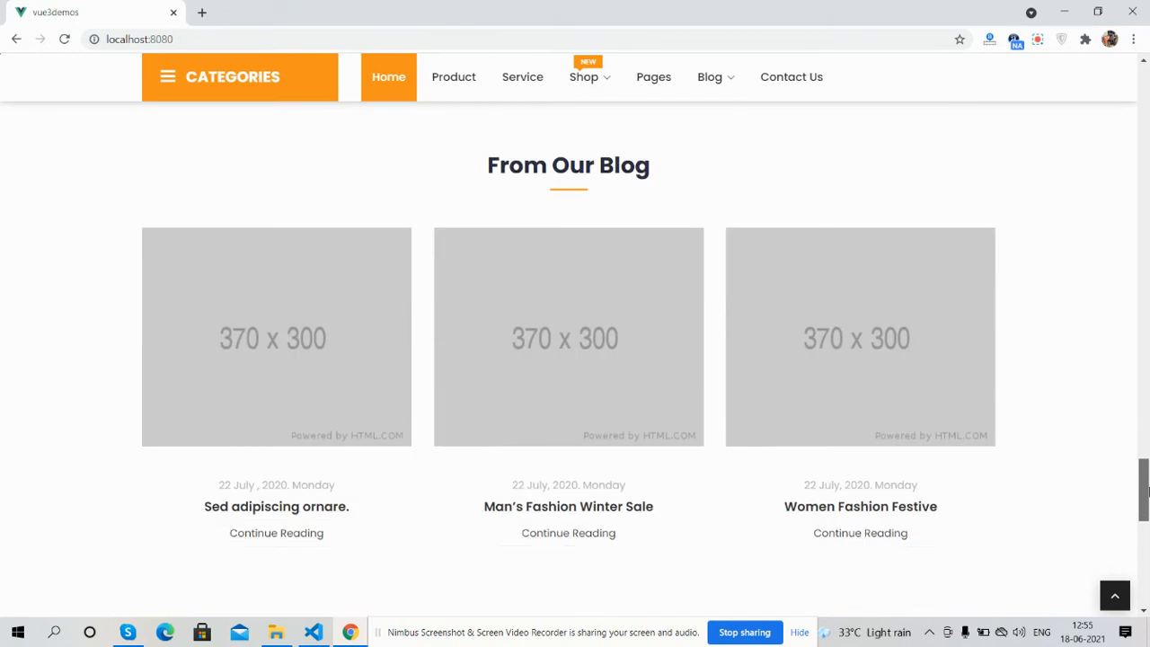
{"action": "scroll", "scroll_direction": "down", "scroll_amount": 3}
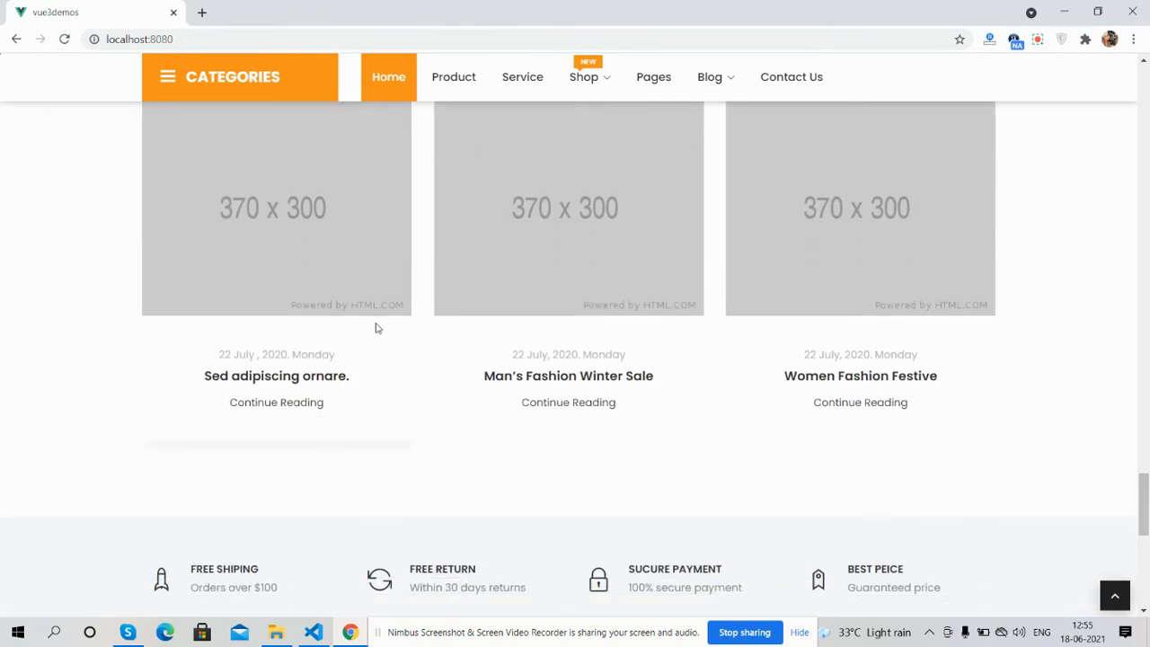
{"action": "mouse_move", "coordinate": [1148, 192]}
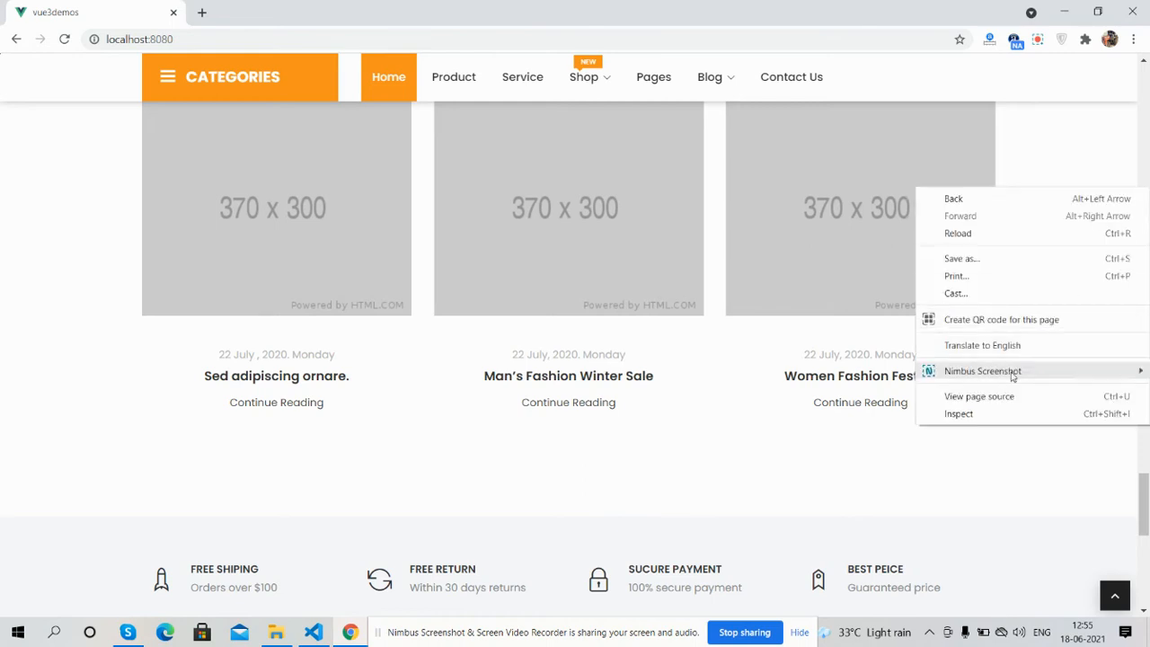
Preview the homepage as an iPhone X in DevTools device mode, trying search and scrolling.
{"action": "left_click", "coordinate": [959, 414]}
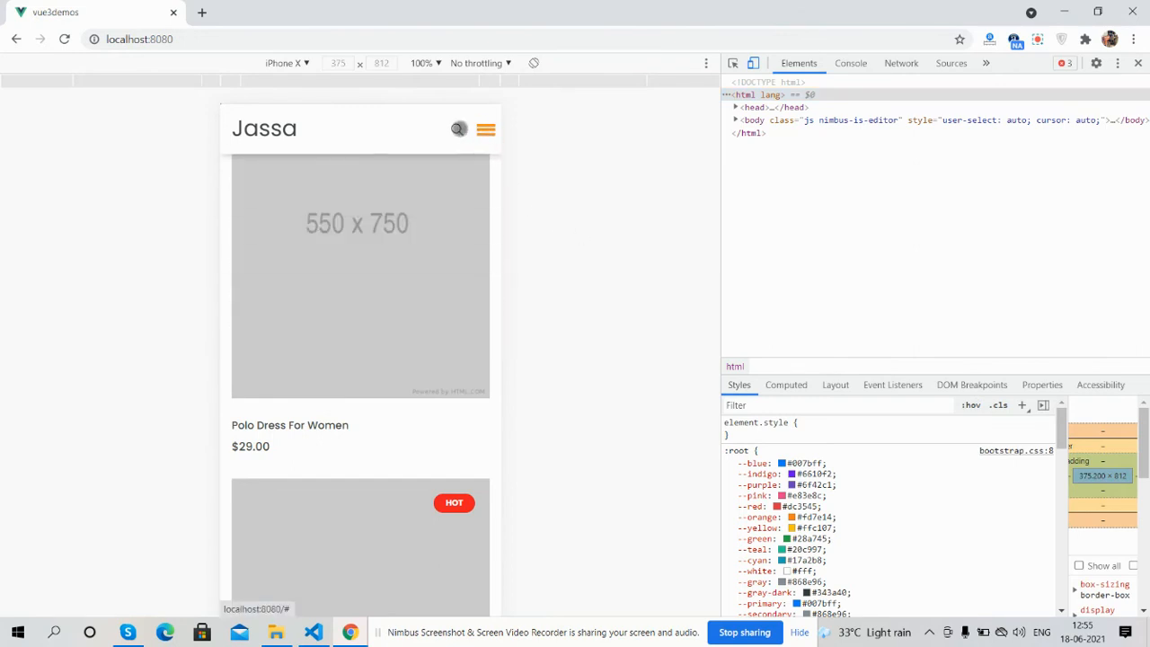
{"action": "left_click", "coordinate": [458, 129]}
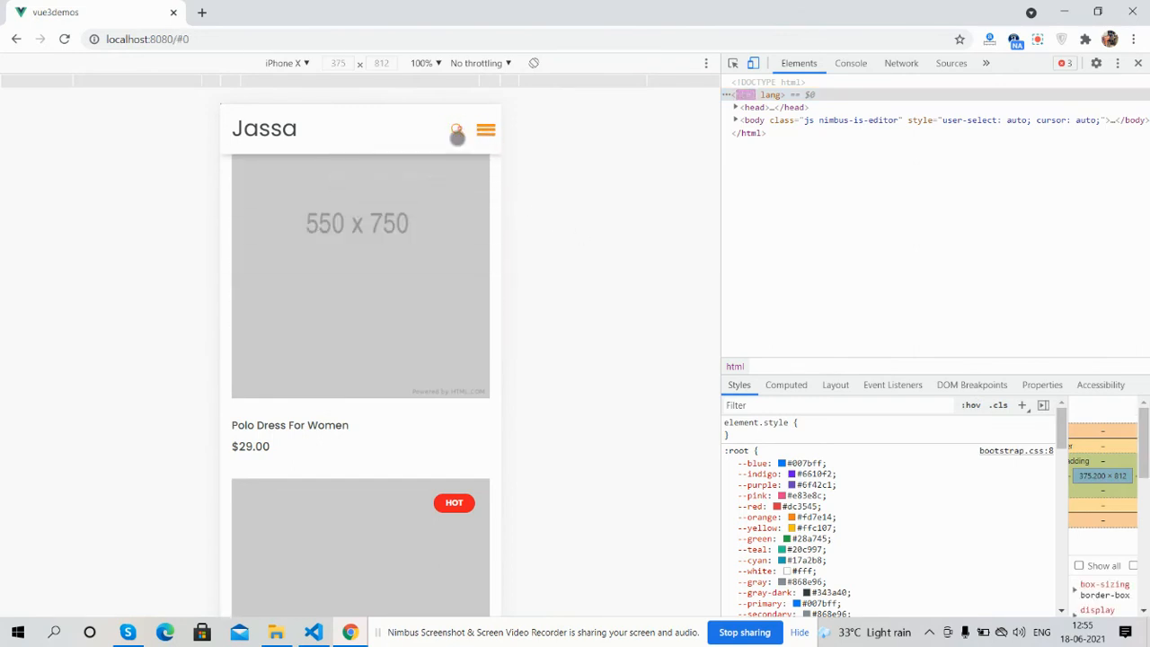
{"action": "scroll", "scroll_direction": "down", "scroll_amount": 3}
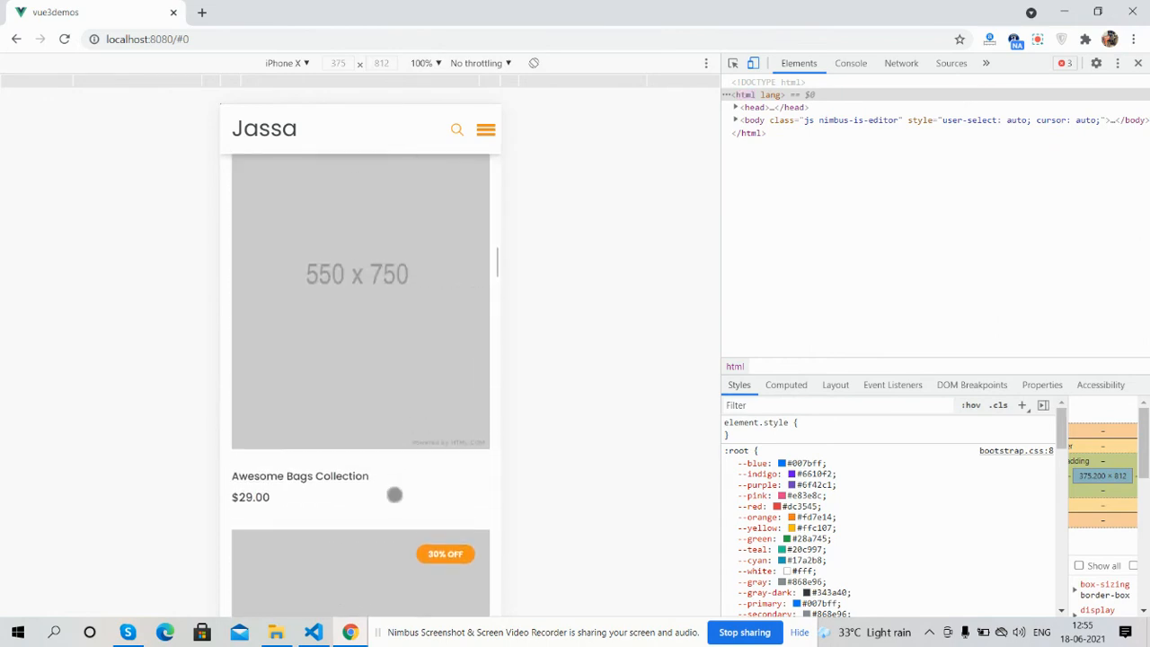
{"action": "scroll", "scroll_direction": "down", "scroll_amount": 3}
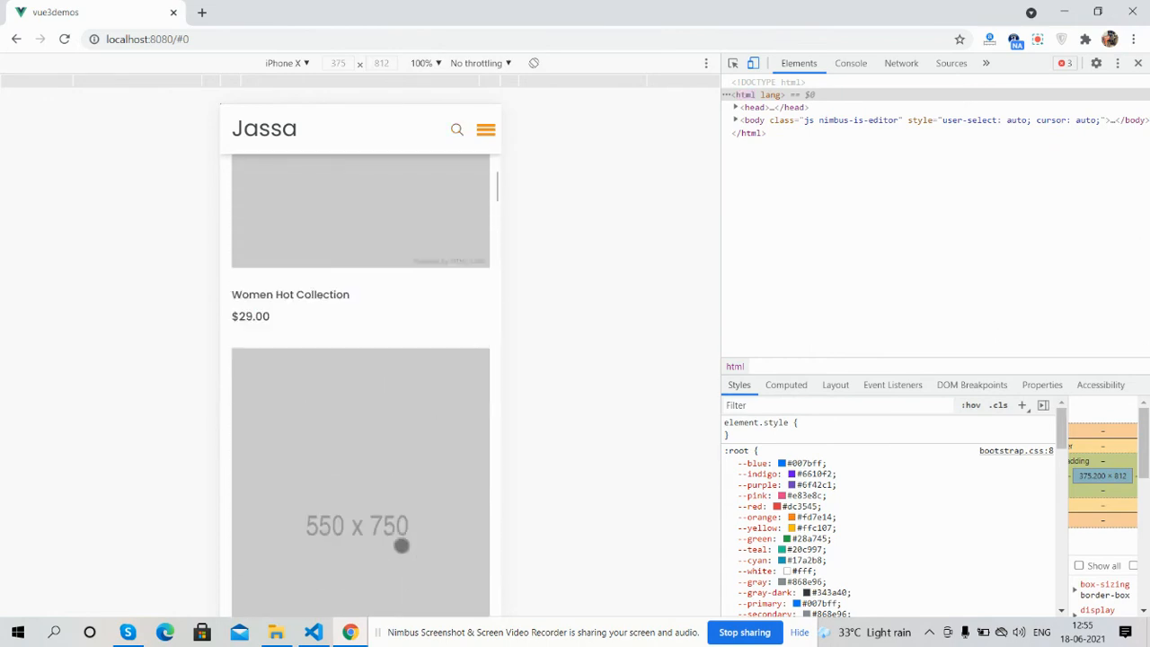
{"action": "scroll", "scroll_direction": "up", "scroll_amount": 3}
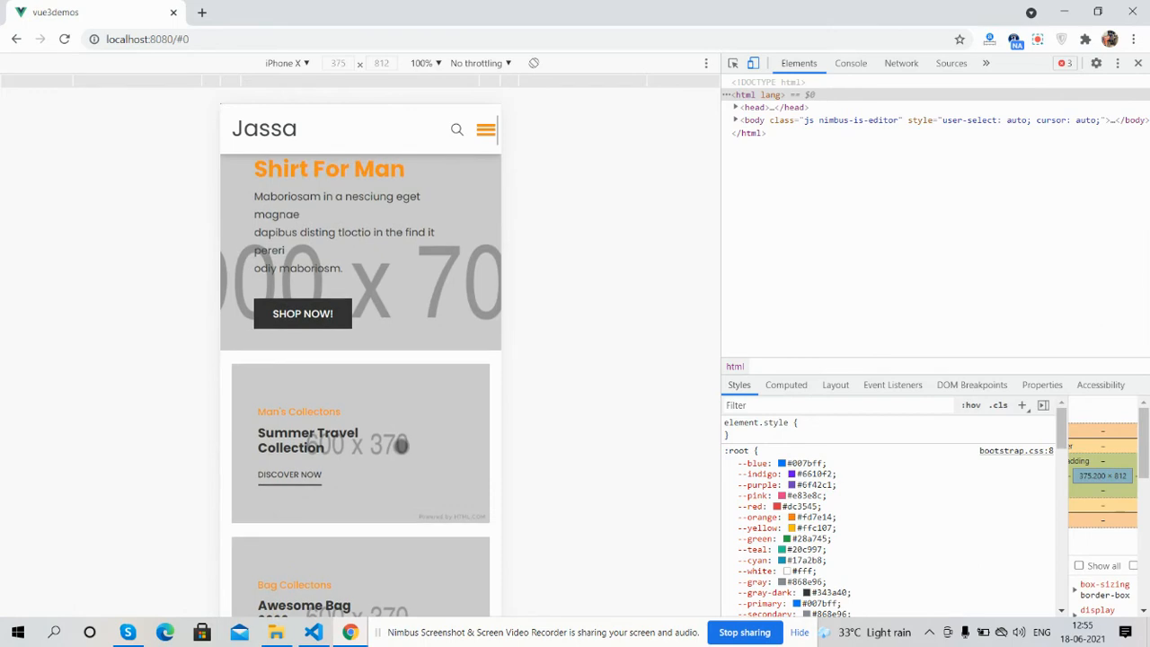
{"action": "scroll", "scroll_direction": "down", "scroll_amount": 3}
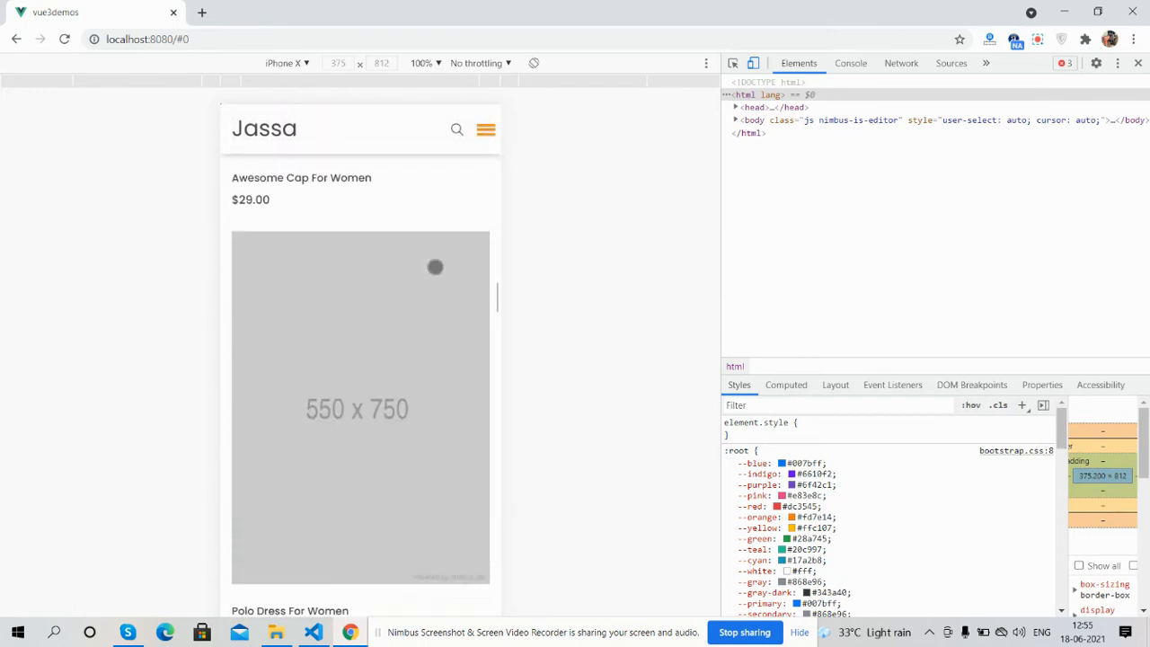
Switch the emulated device to iPad Pro and scroll the page.
{"action": "left_click", "coordinate": [286, 62]}
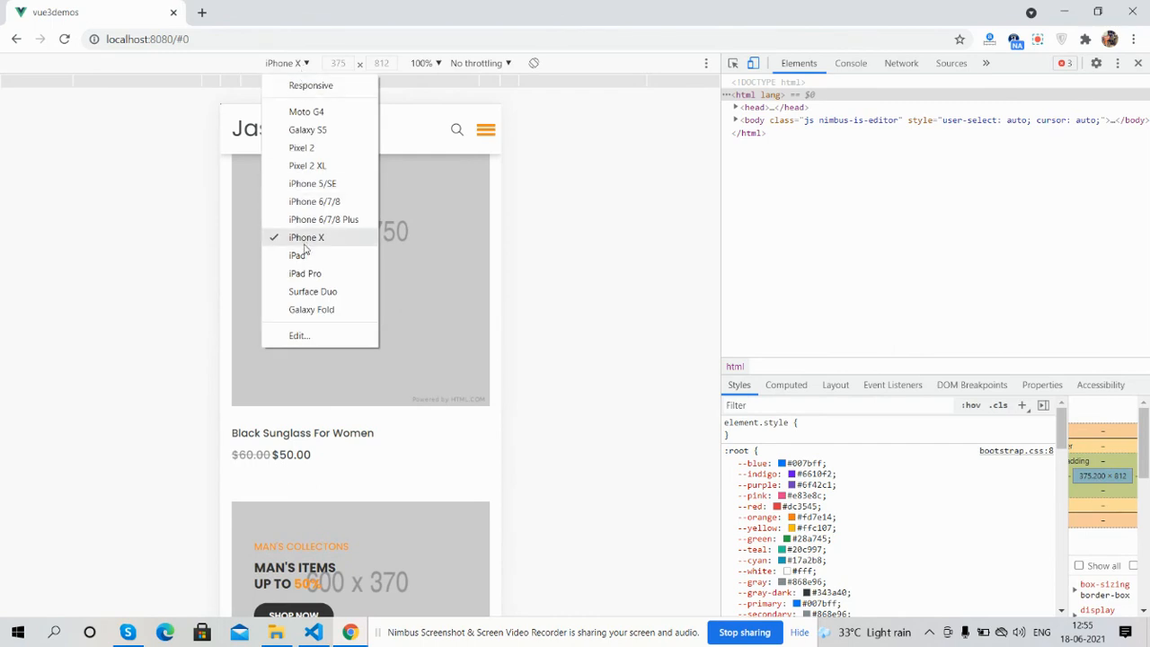
{"action": "left_click", "coordinate": [304, 273]}
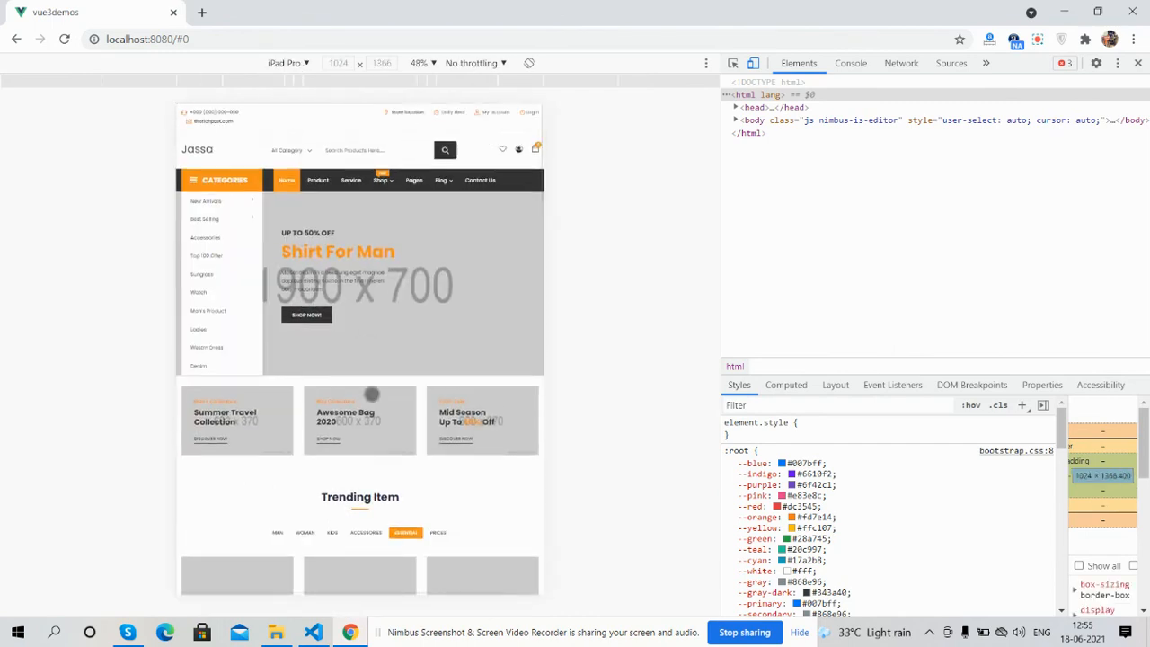
{"action": "scroll", "scroll_direction": "down", "scroll_amount": 3}
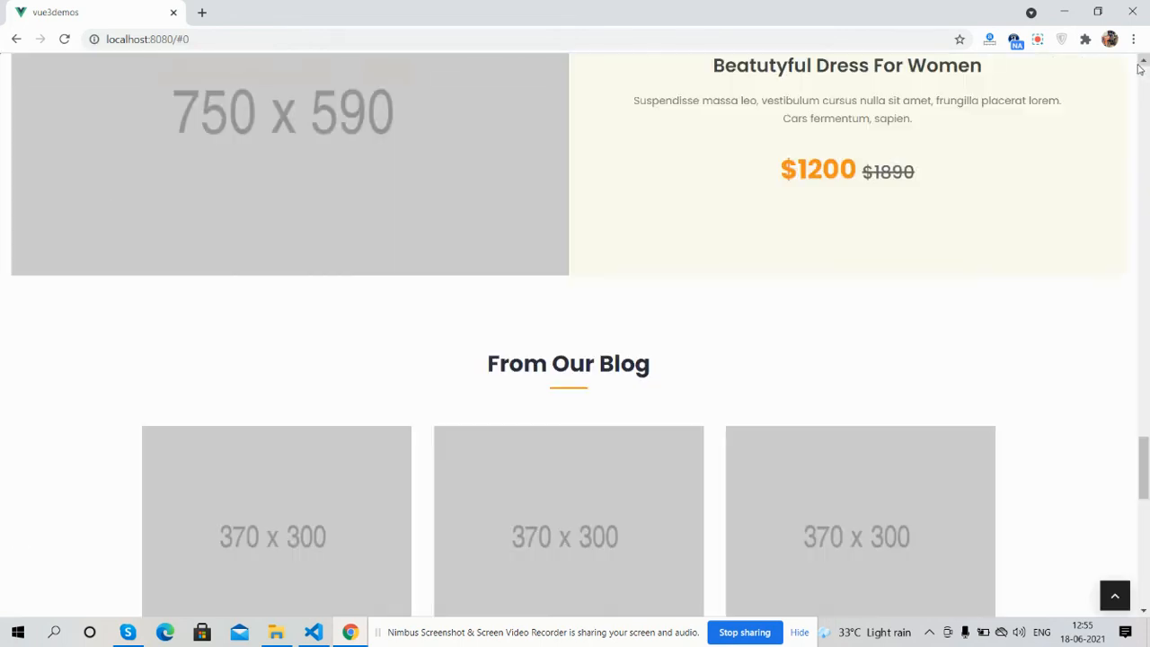
Scroll to the top and open the mini cart showing two items totalling $134.00.
{"action": "scroll", "scroll_direction": "up", "scroll_amount": 3}
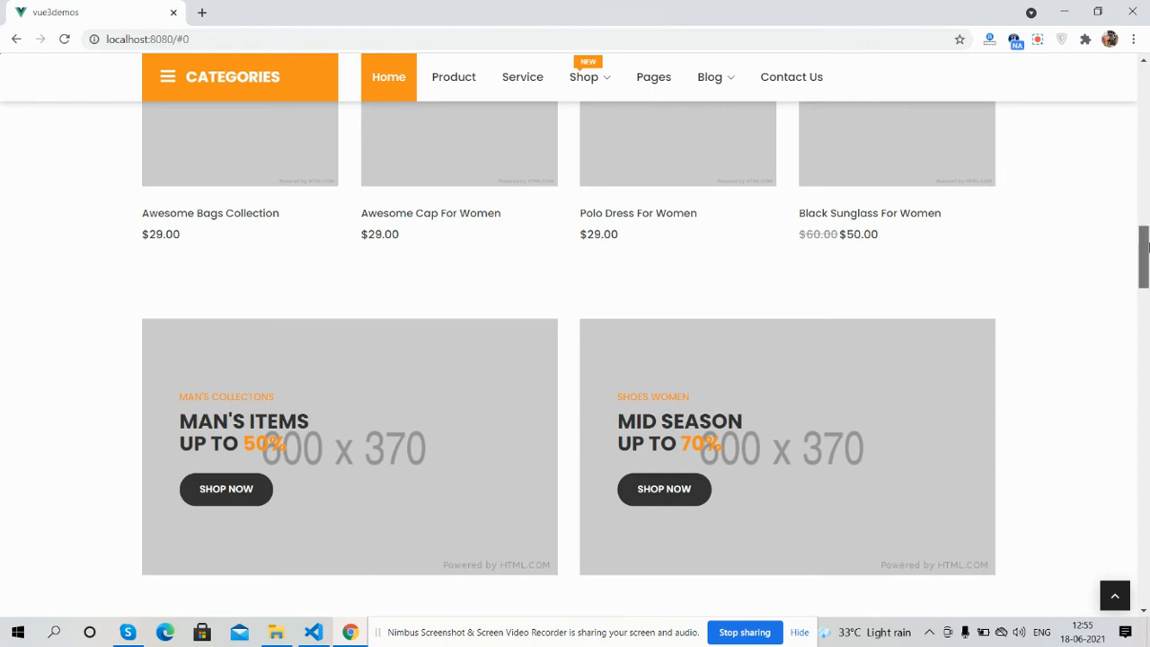
{"action": "scroll", "scroll_direction": "up", "scroll_amount": 3}
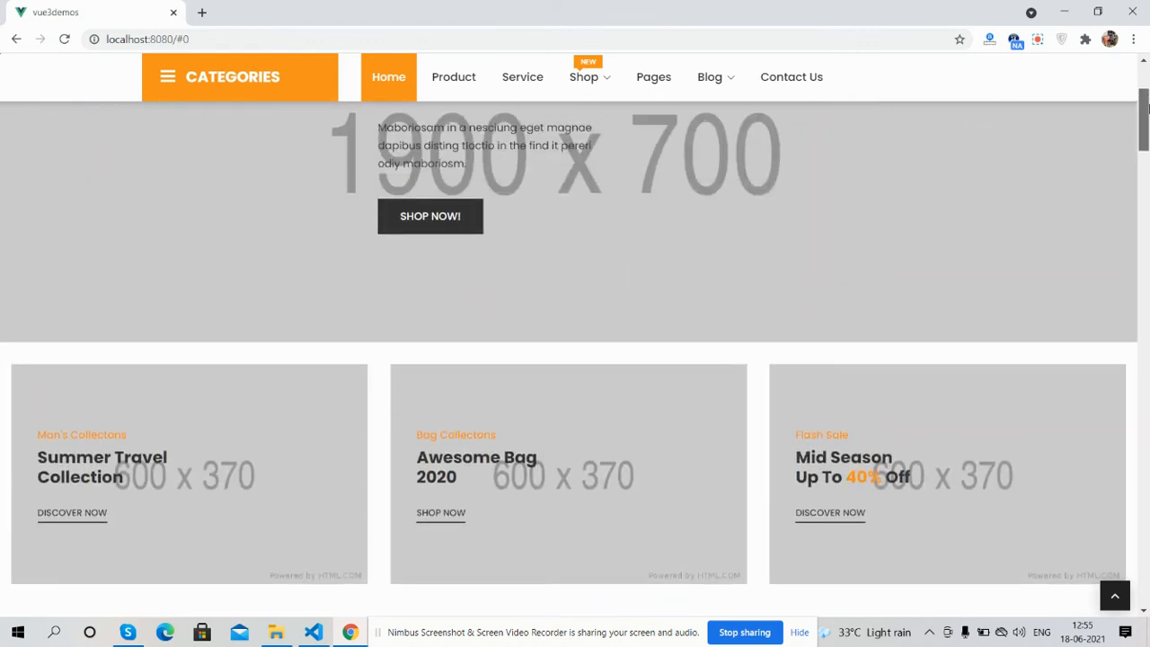
{"action": "scroll", "scroll_direction": "up", "scroll_amount": 3}
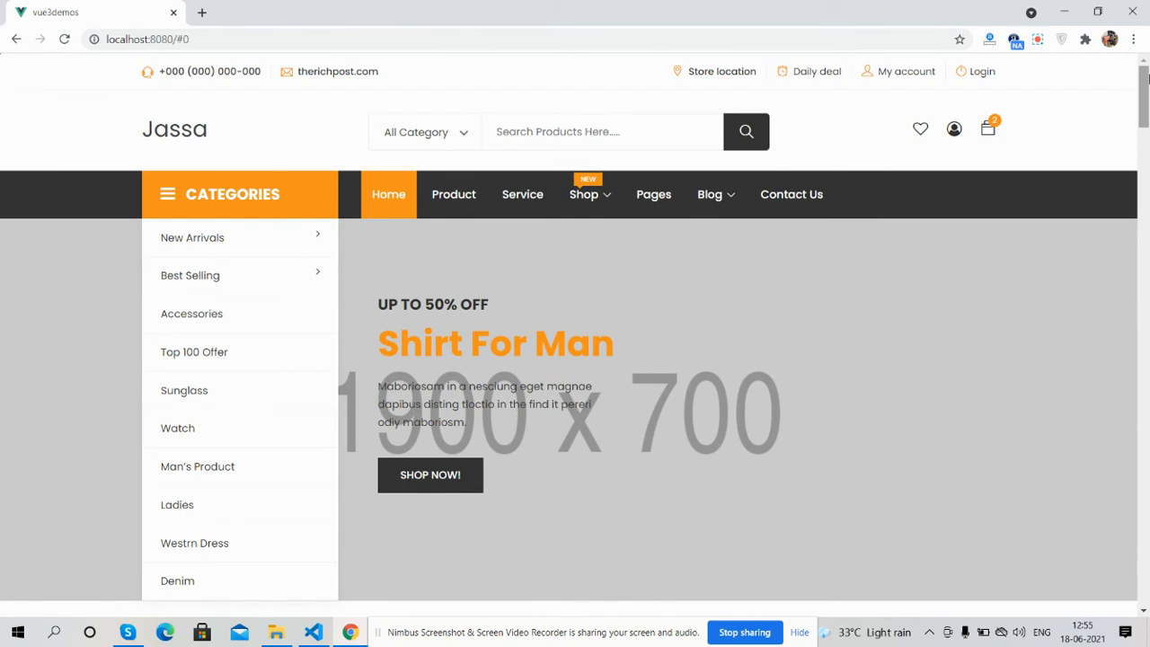
{"action": "mouse_move", "coordinate": [1042, 129]}
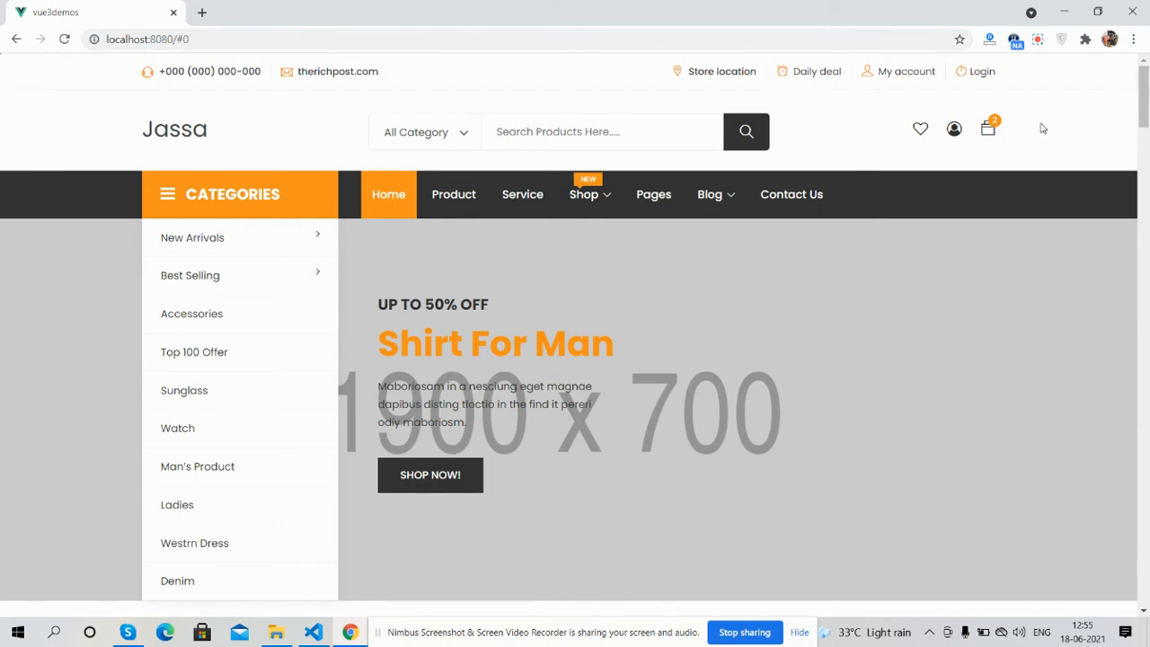
{"action": "left_click", "coordinate": [987, 129]}
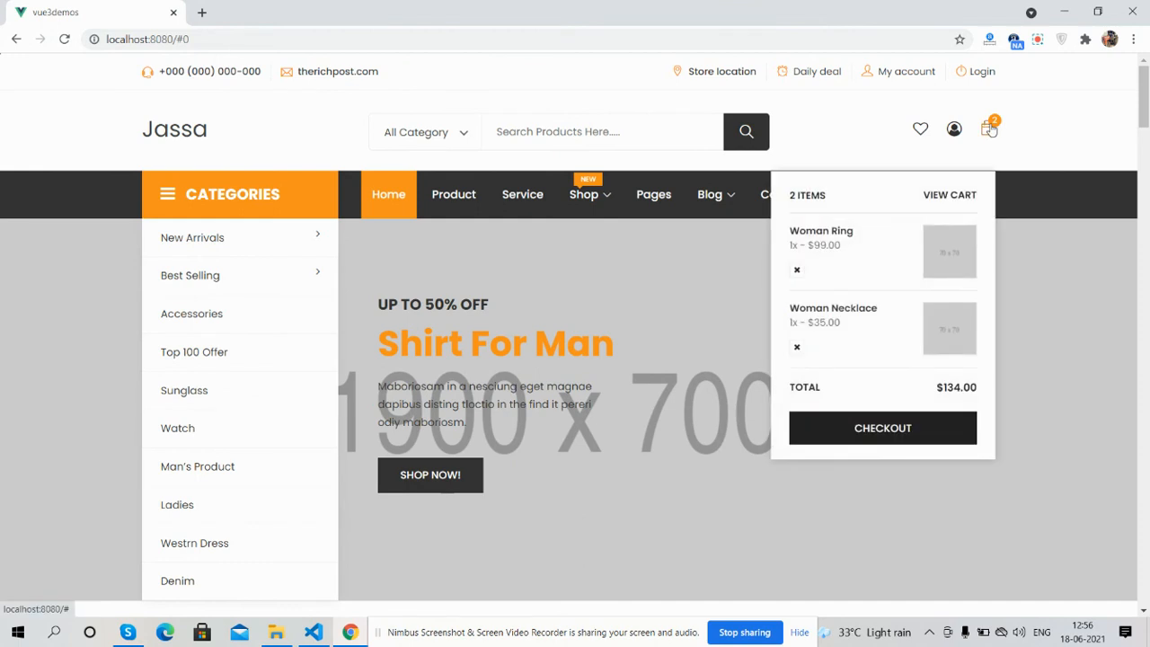